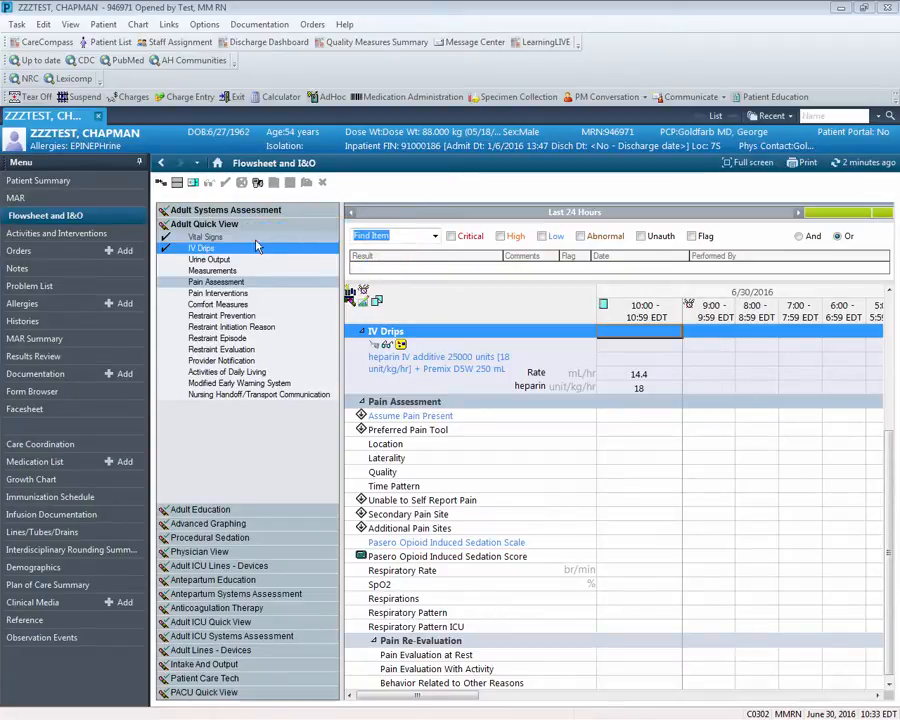
mouse_move(197, 261)
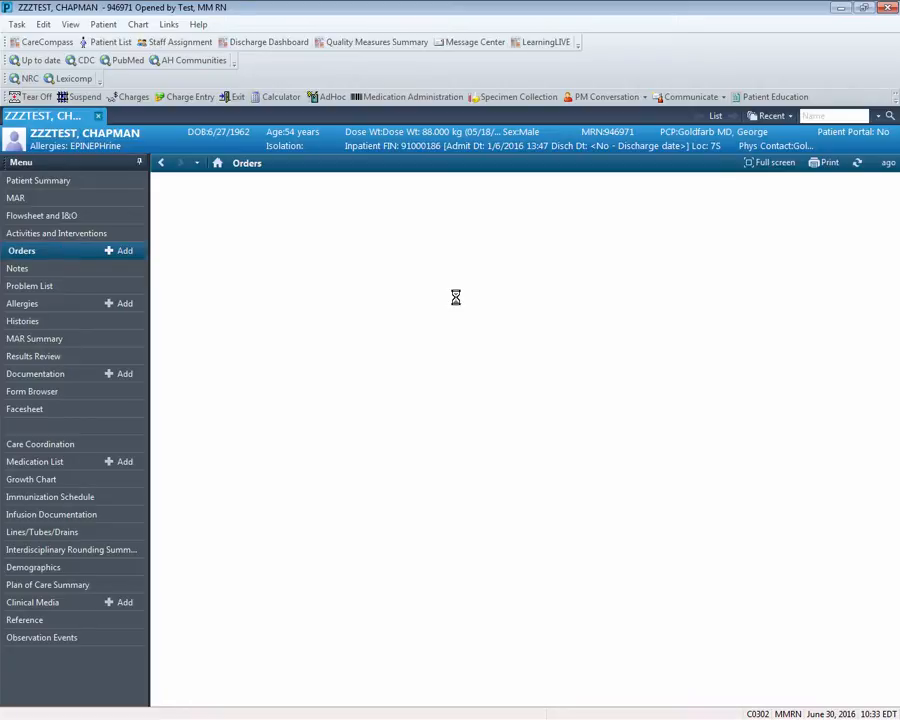
Open the MED - Therapeutic Heparin Infusion SV plan under Medical in Orders View.
click(21, 250)
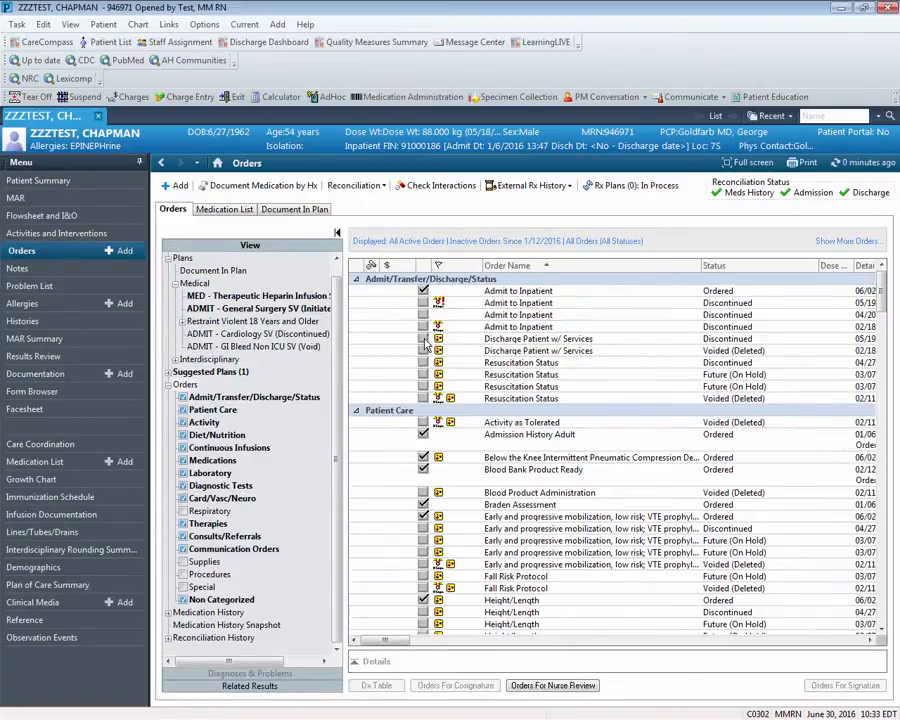
click(257, 296)
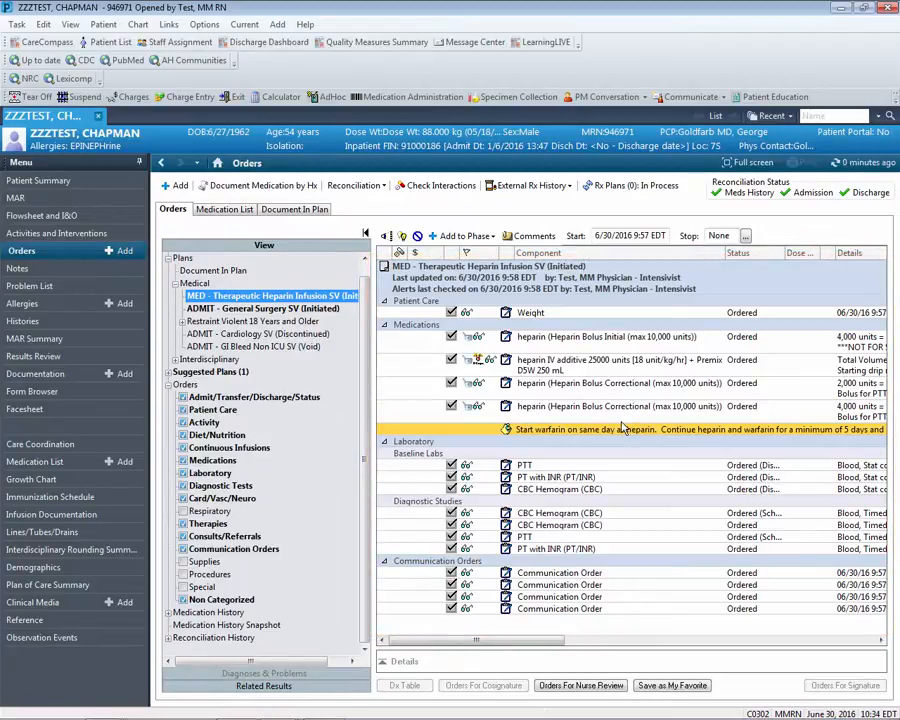
Mark the heparin plan's Orders For Nurse Review as reviewed.
click(581, 685)
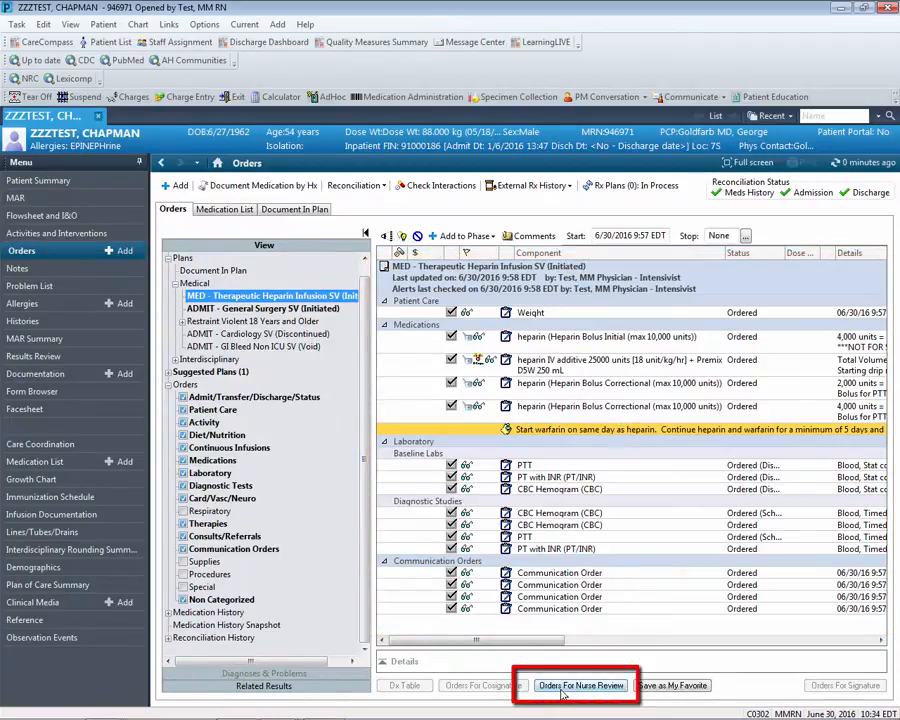
click(581, 685)
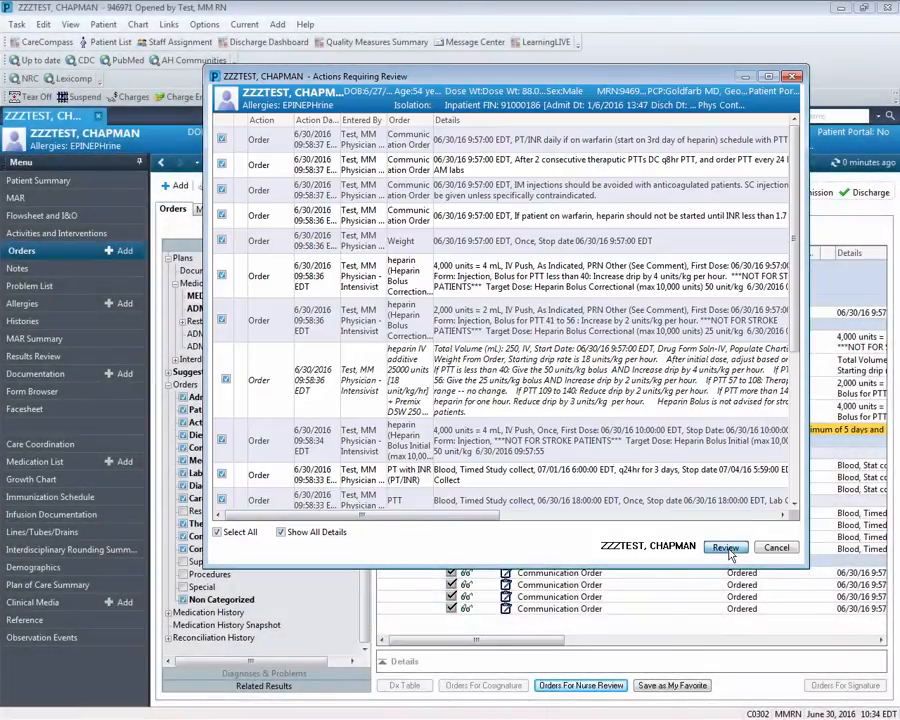
click(725, 547)
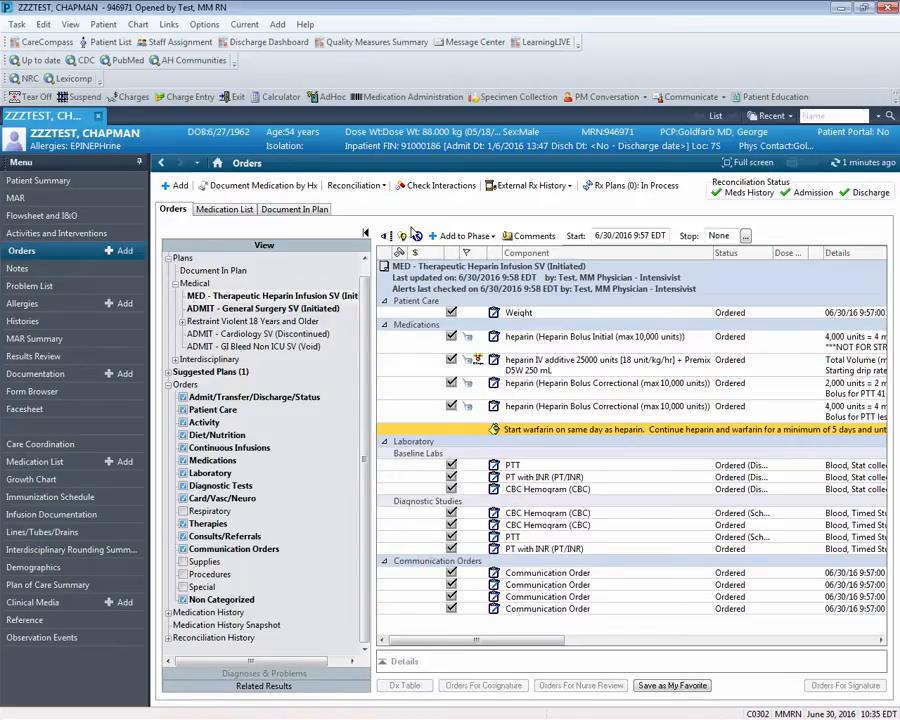
Go back to the Flowsheet and I&O IV Drips section.
click(45, 215)
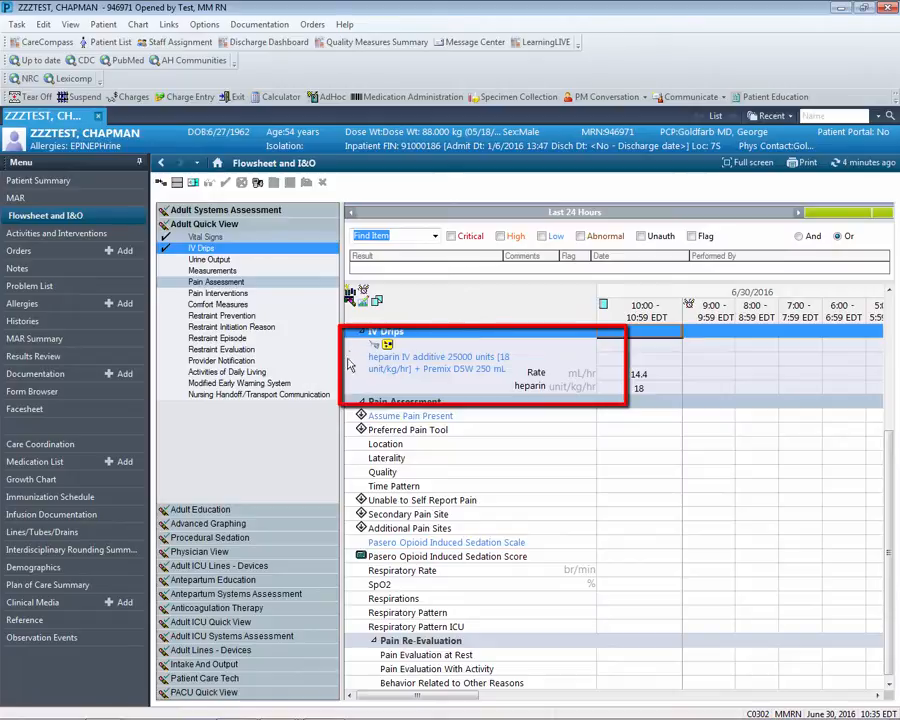
mouse_move(415, 372)
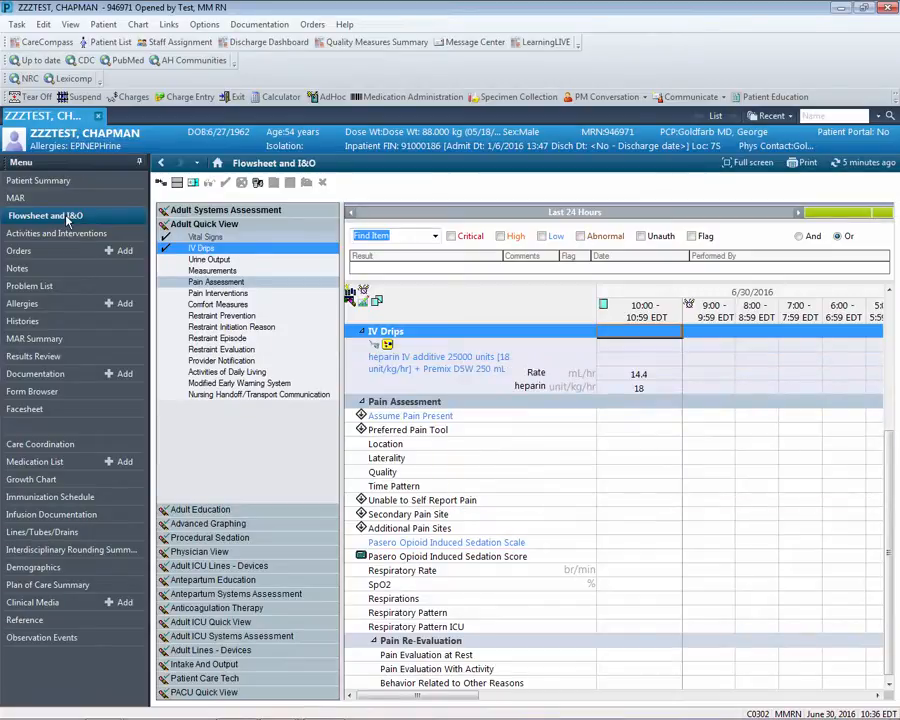
mouse_move(225, 232)
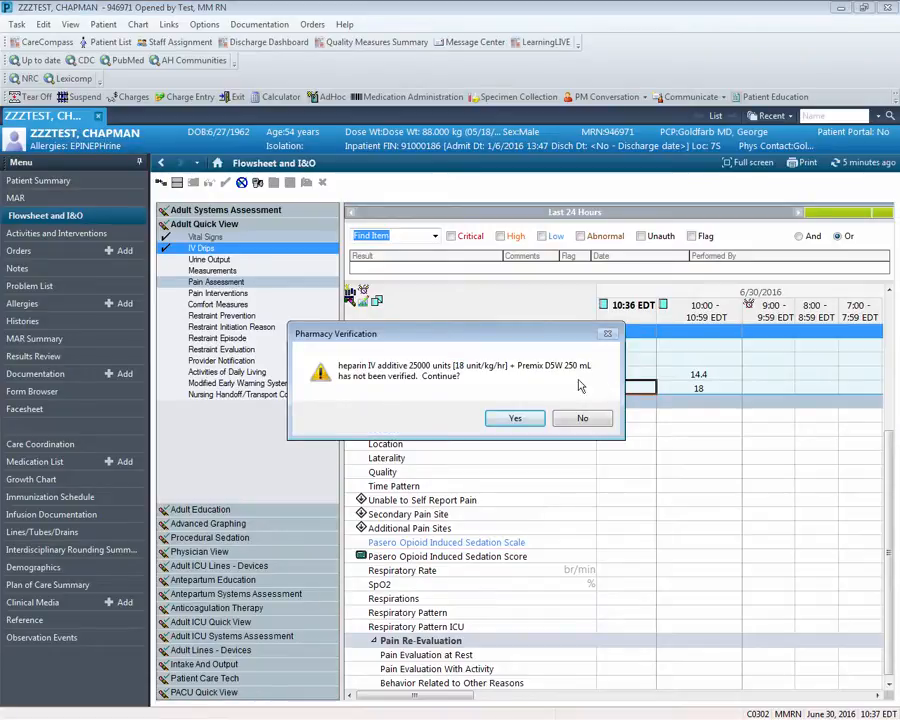
Accept the Pharmacy Verification prompt to chart the heparin drip in a new column.
click(515, 418)
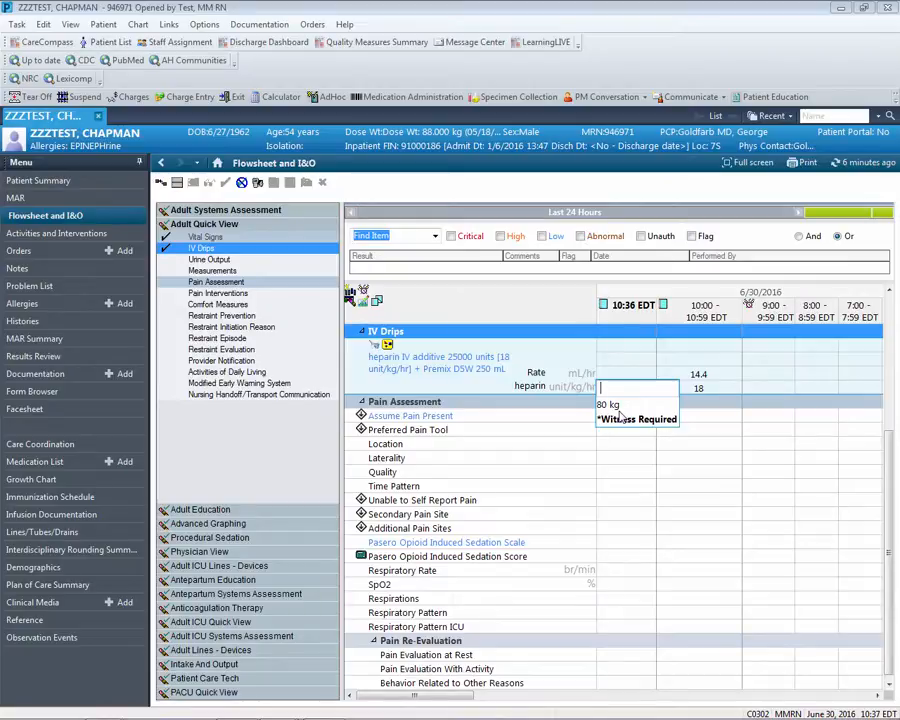
mouse_move(630, 425)
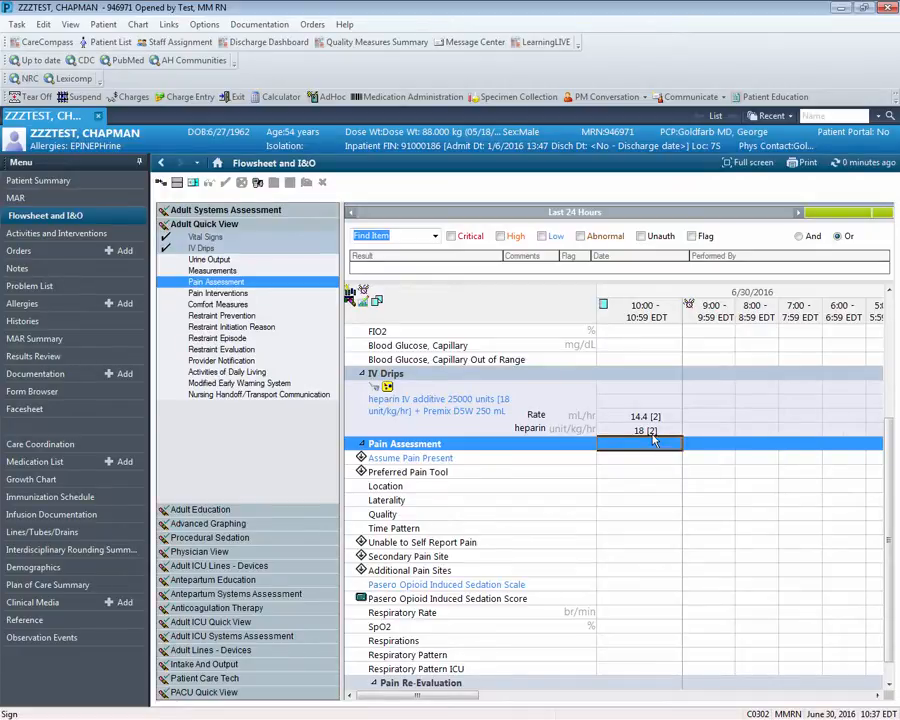
mouse_move(725, 430)
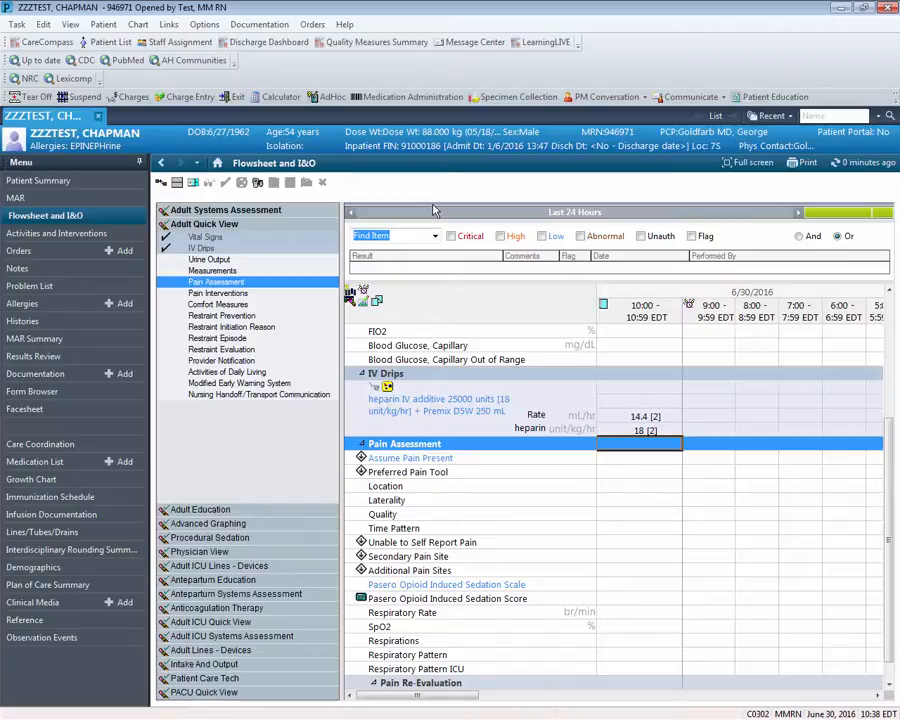
mouse_move(360, 490)
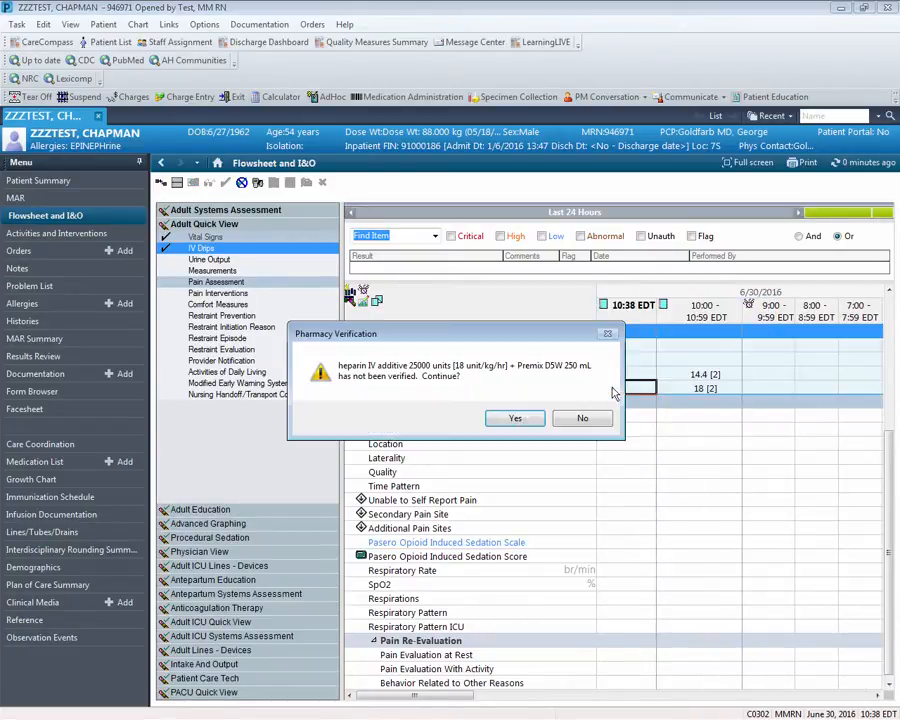
Continue past pharmacy verification and select the witness found by searching 'sea'.
click(515, 417)
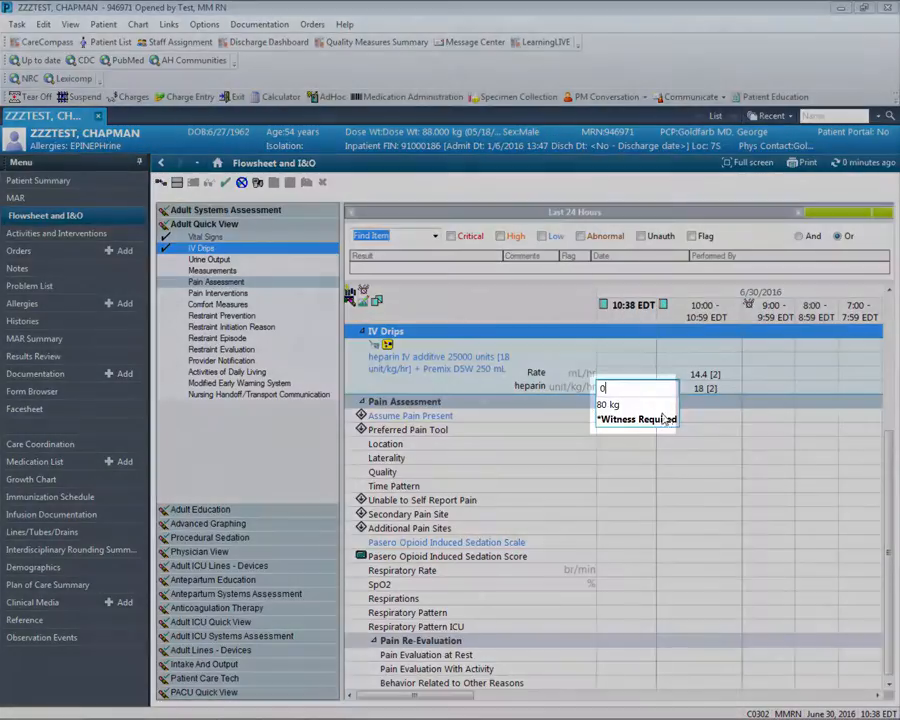
click(636, 419)
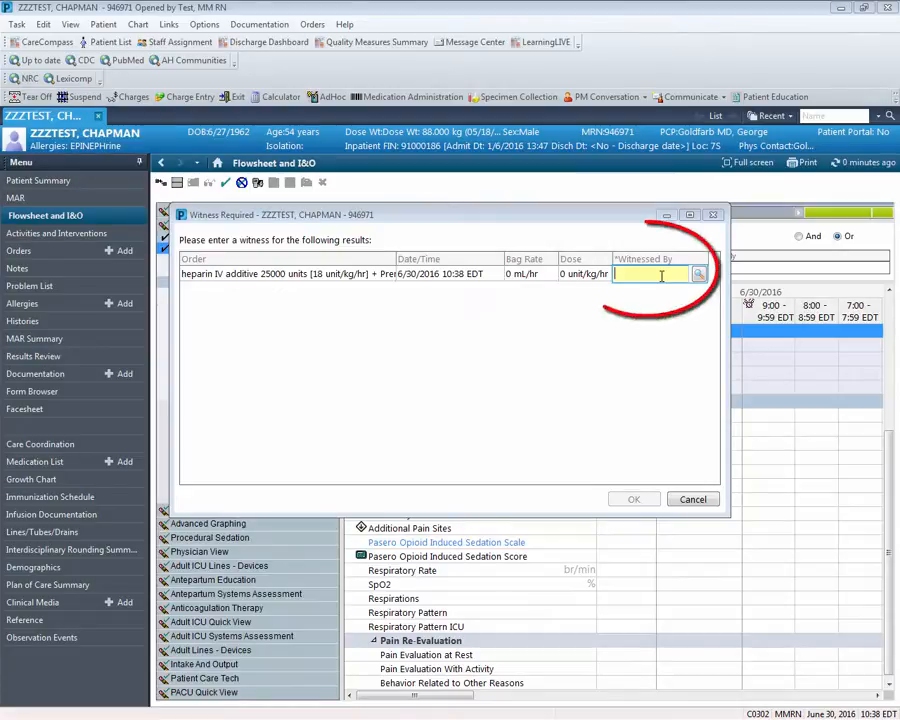
text(seaman <Multiple)
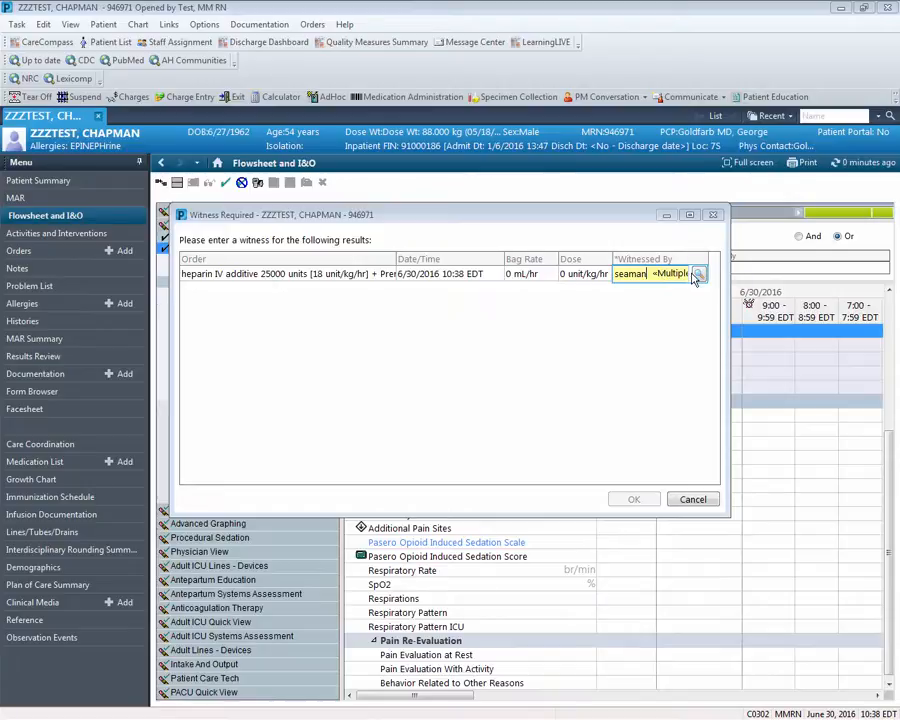
click(698, 273)
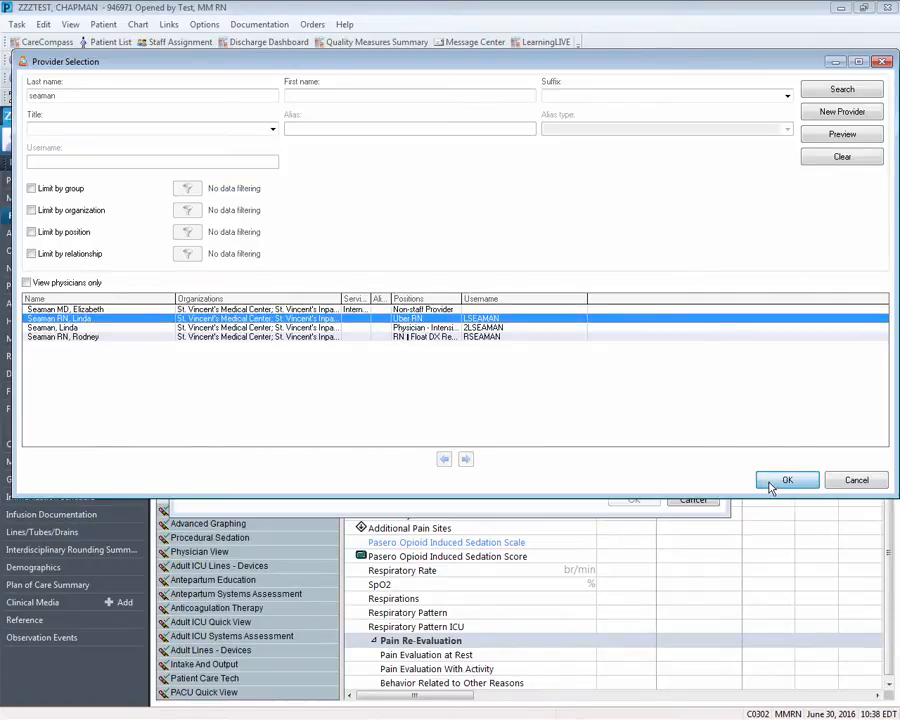
click(787, 480)
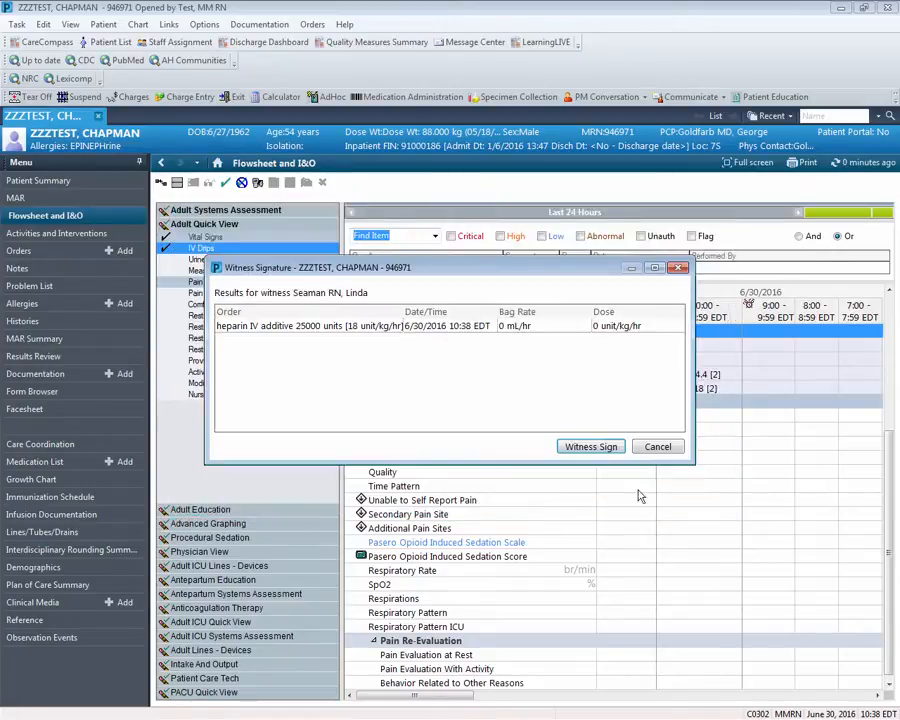
Have the witness sign the zero rate and dose entry with their credentials.
click(590, 446)
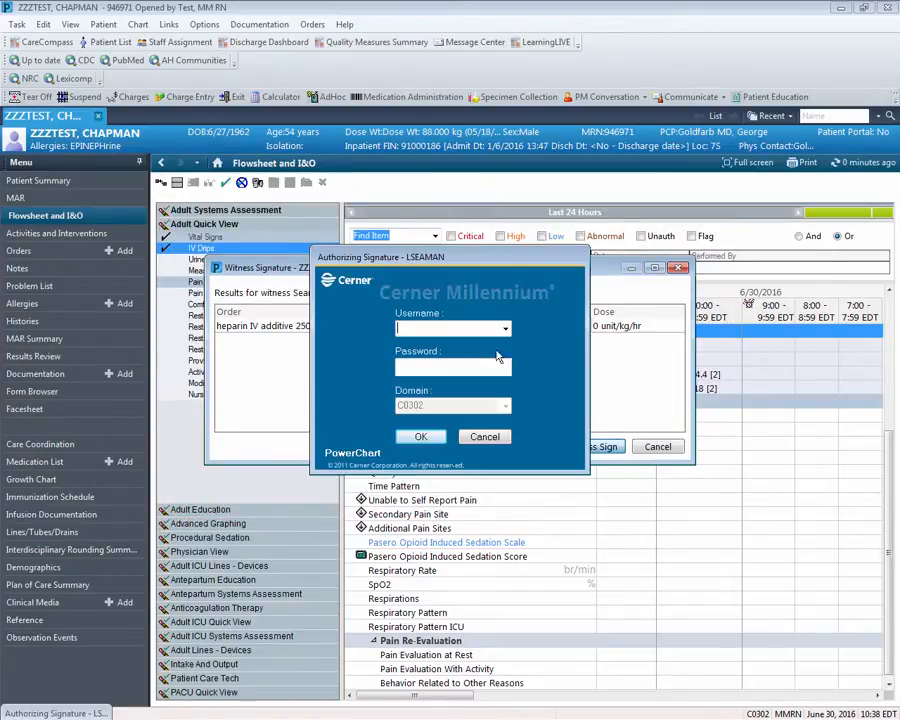
text(lseaman)
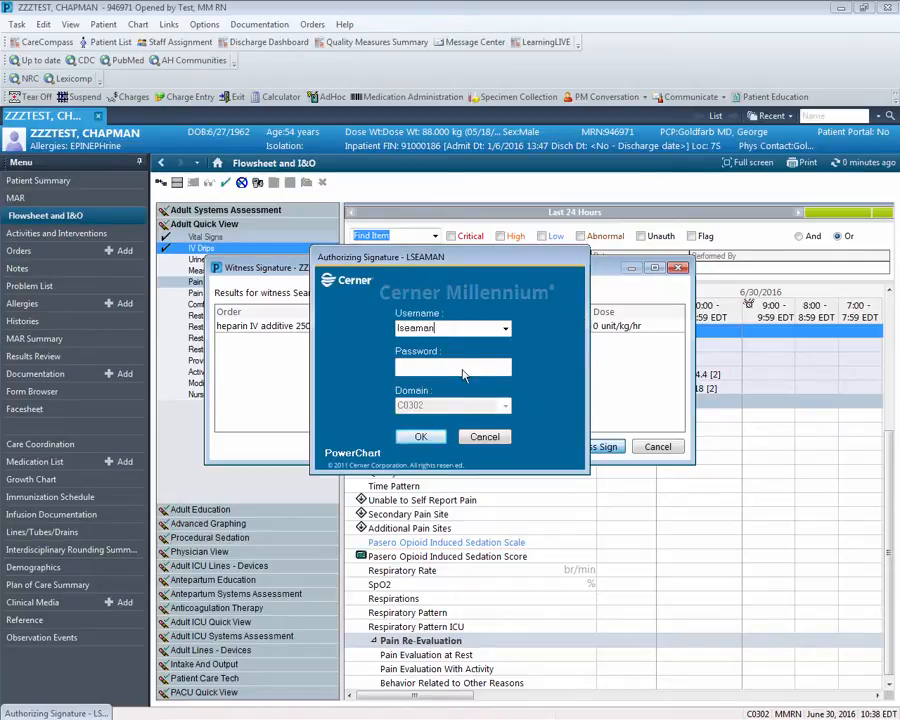
text(••••••)
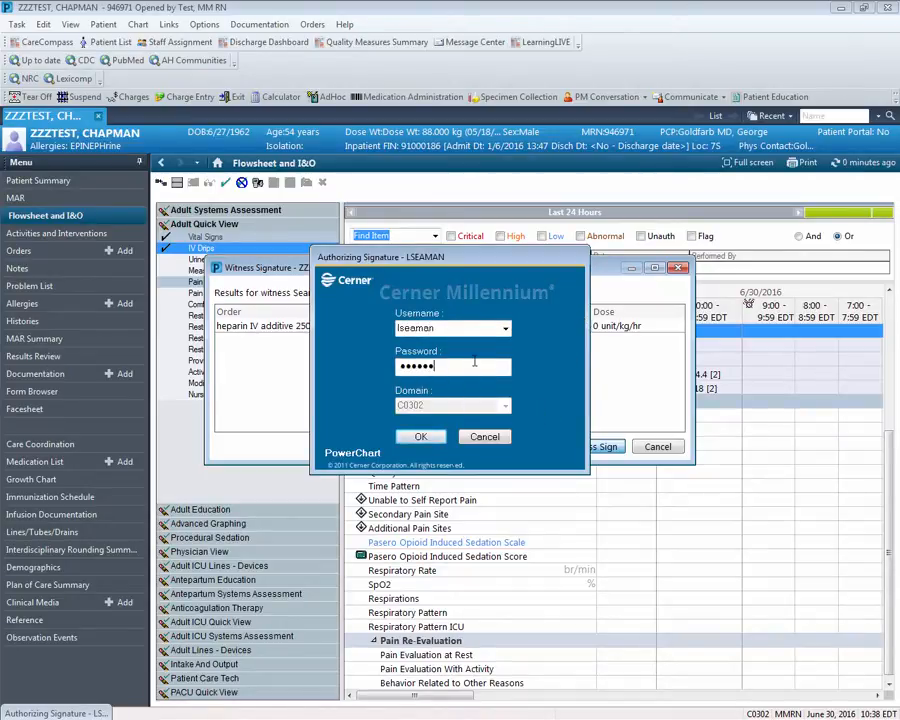
click(420, 436)
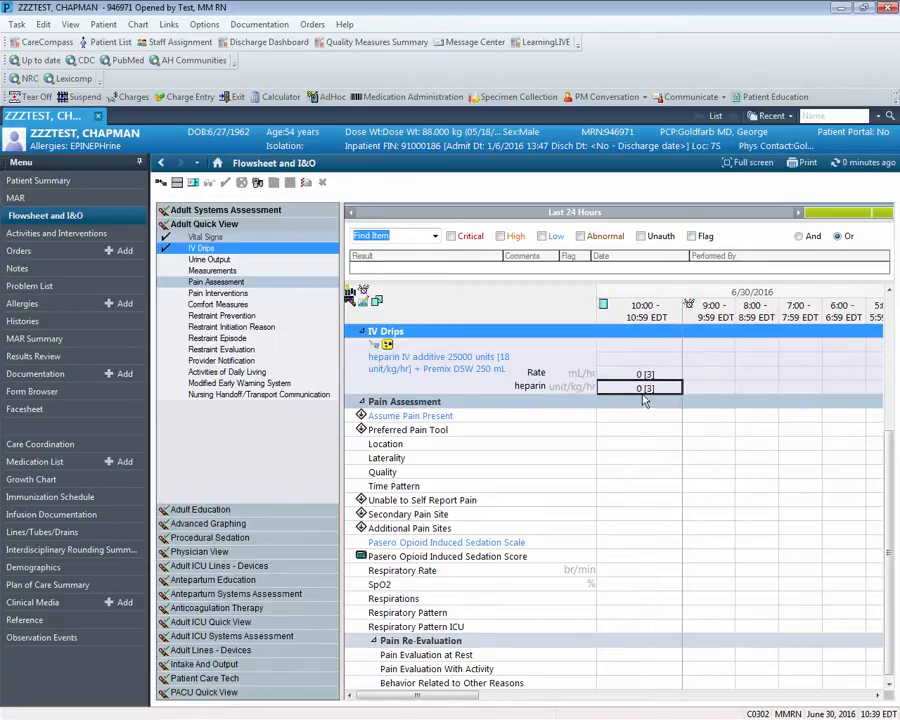
mouse_move(840, 400)
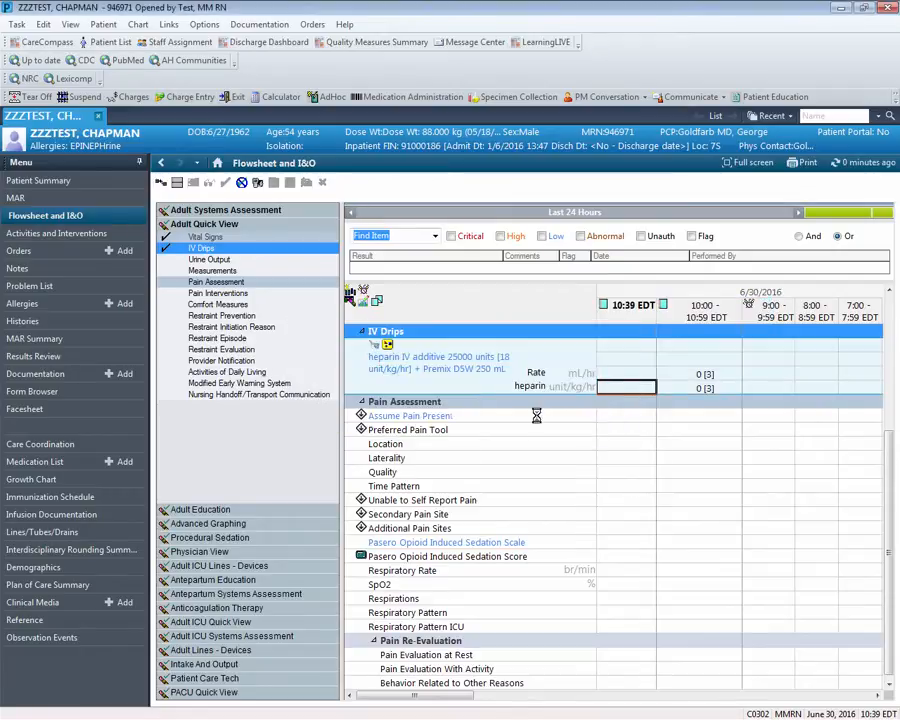
Enter a heparin dose of 2 and select witness Seaman.
text(2 unit/kg/hr)
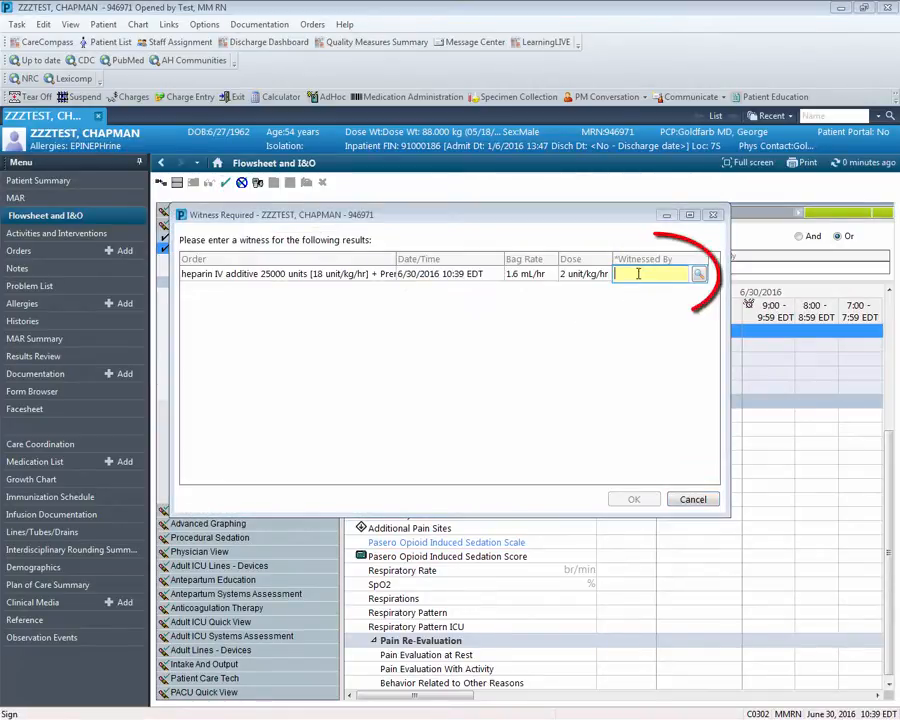
text(seaman)
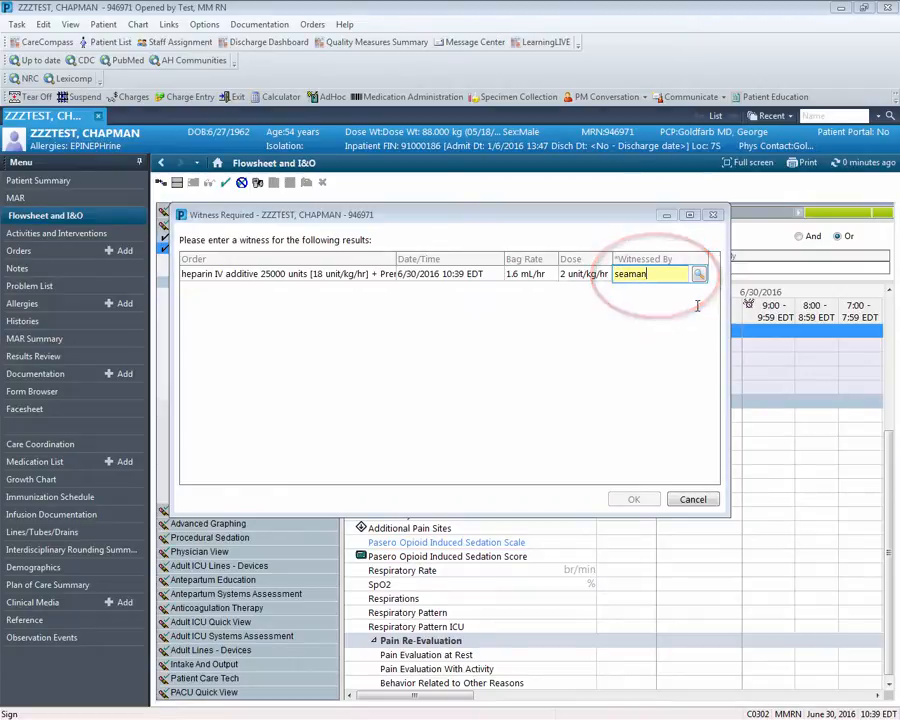
click(698, 273)
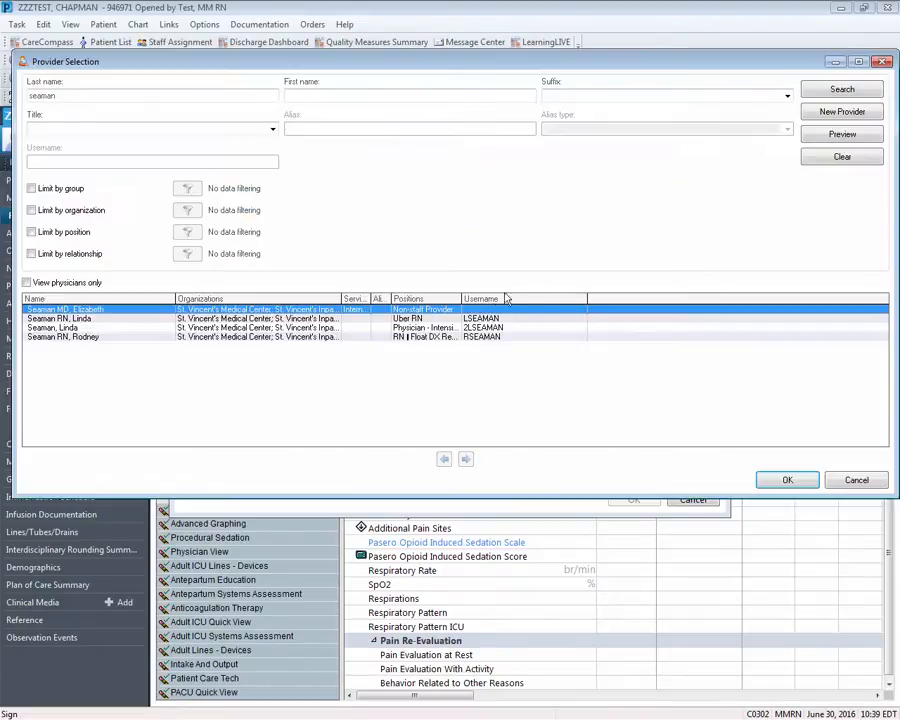
click(787, 480)
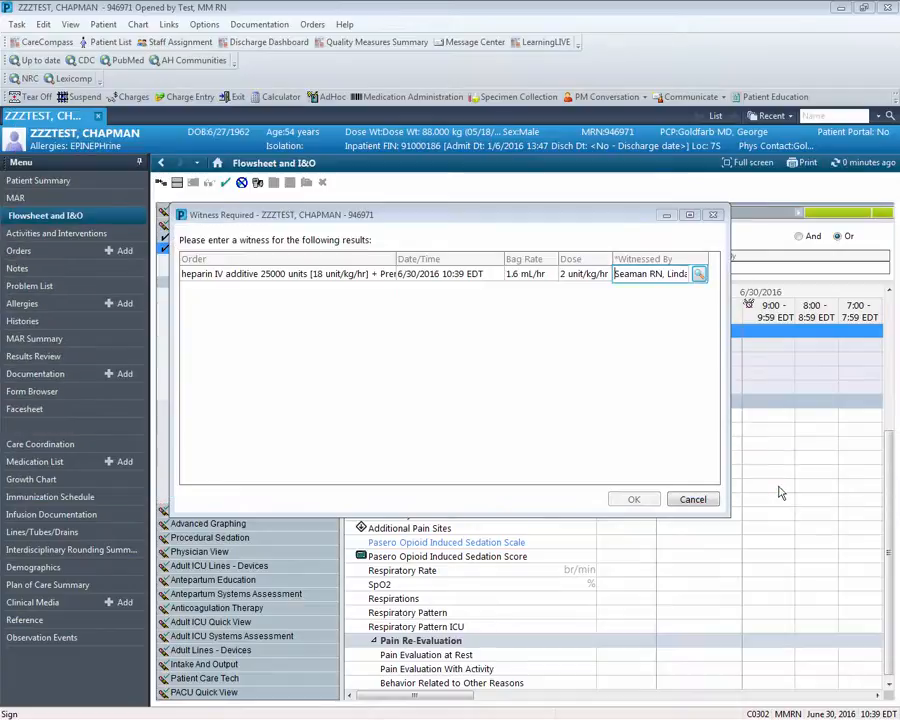
click(633, 499)
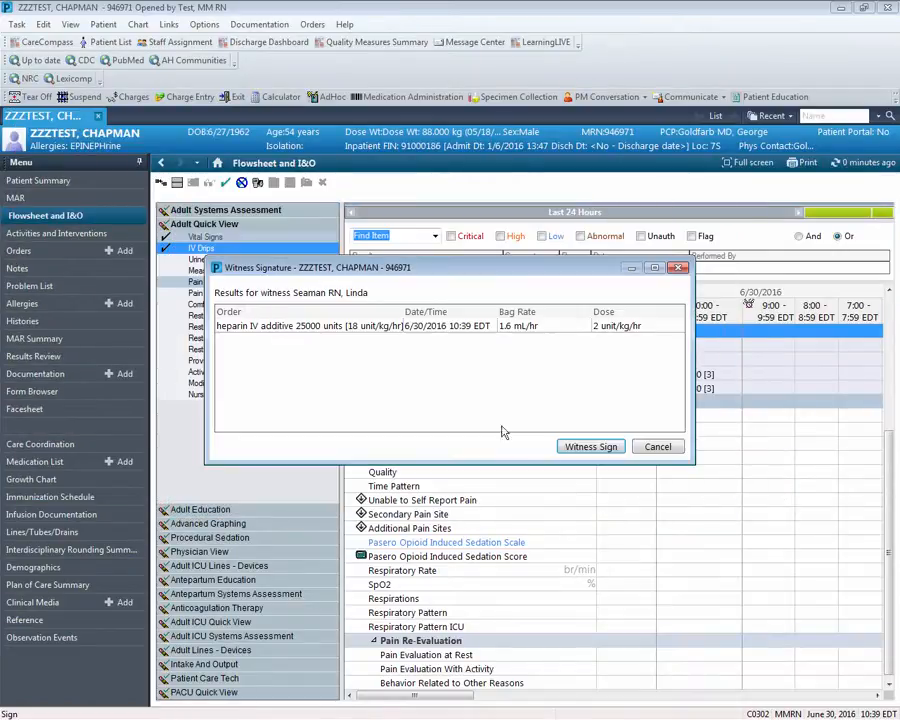
click(590, 446)
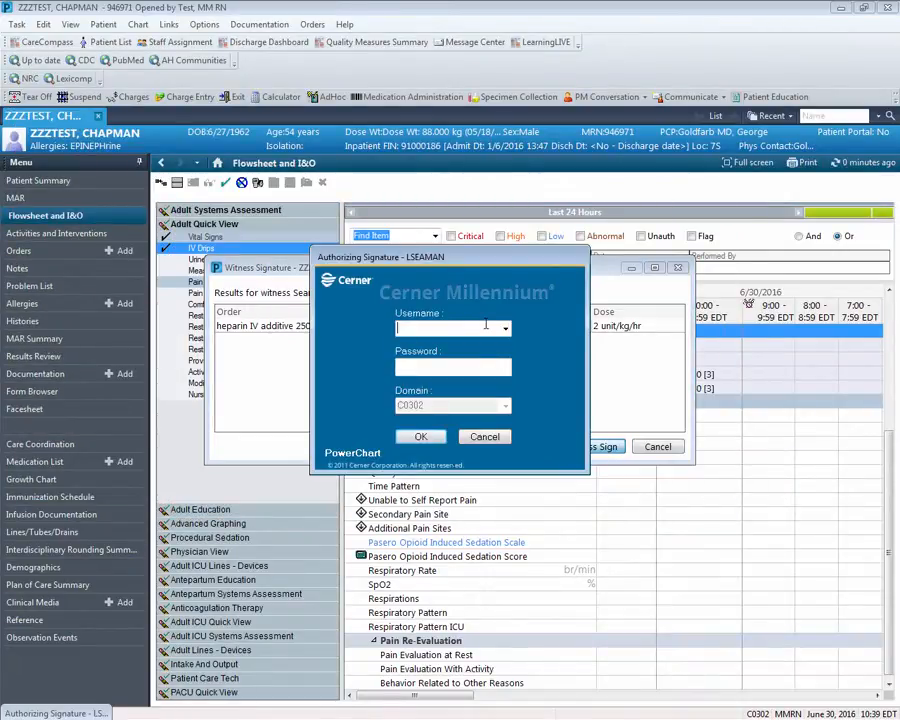
text(lseaman)
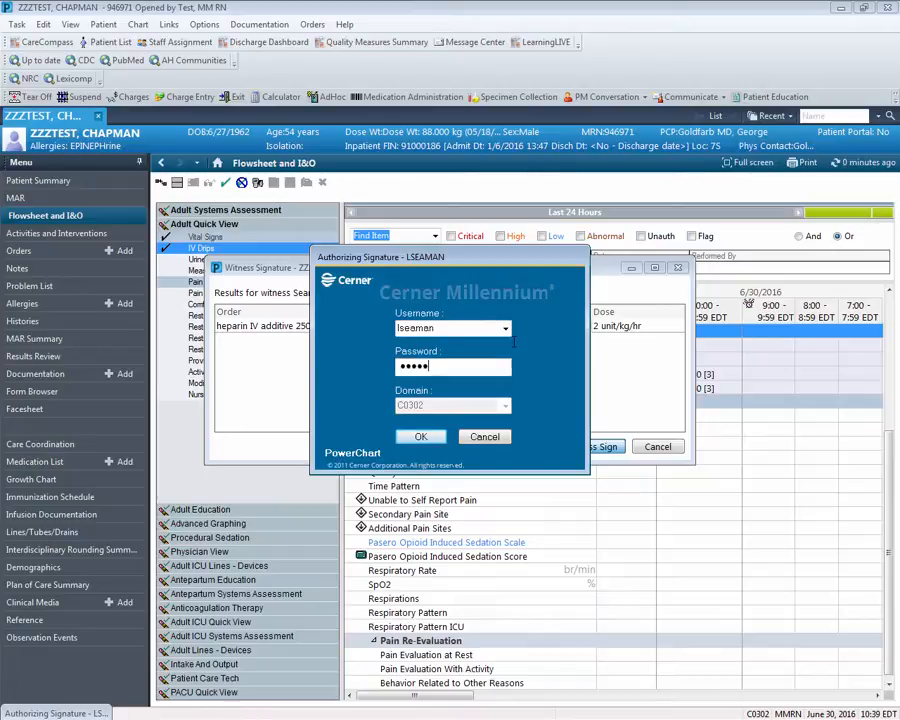
click(420, 436)
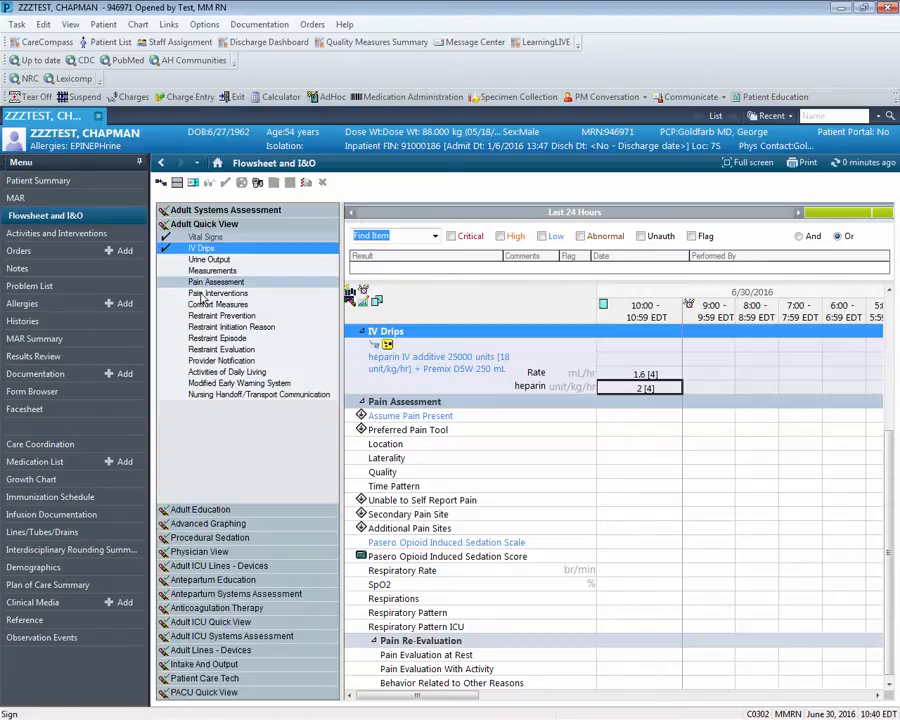
mouse_move(202, 302)
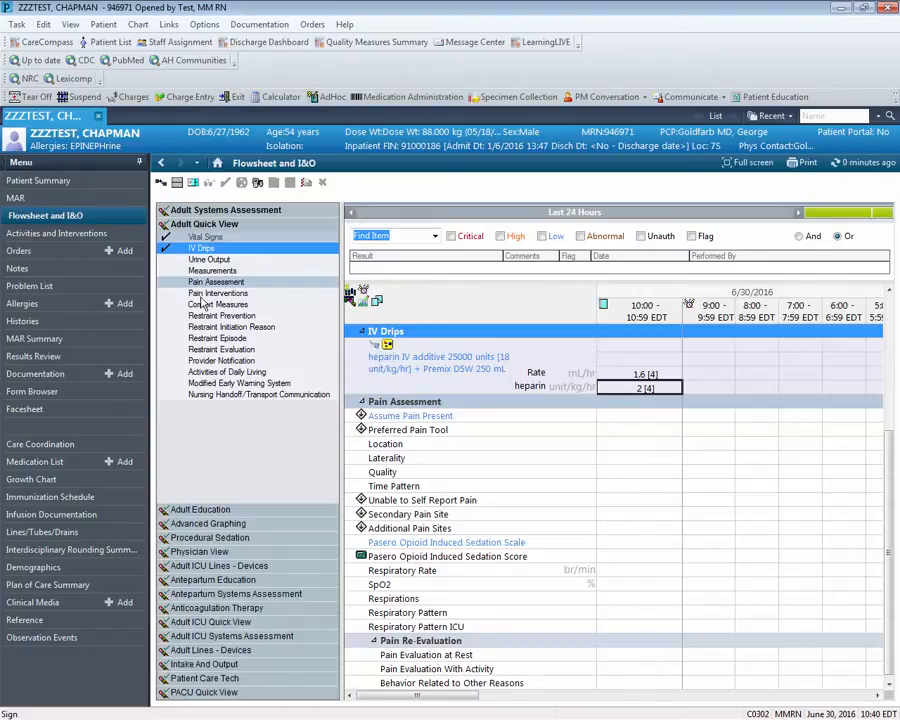